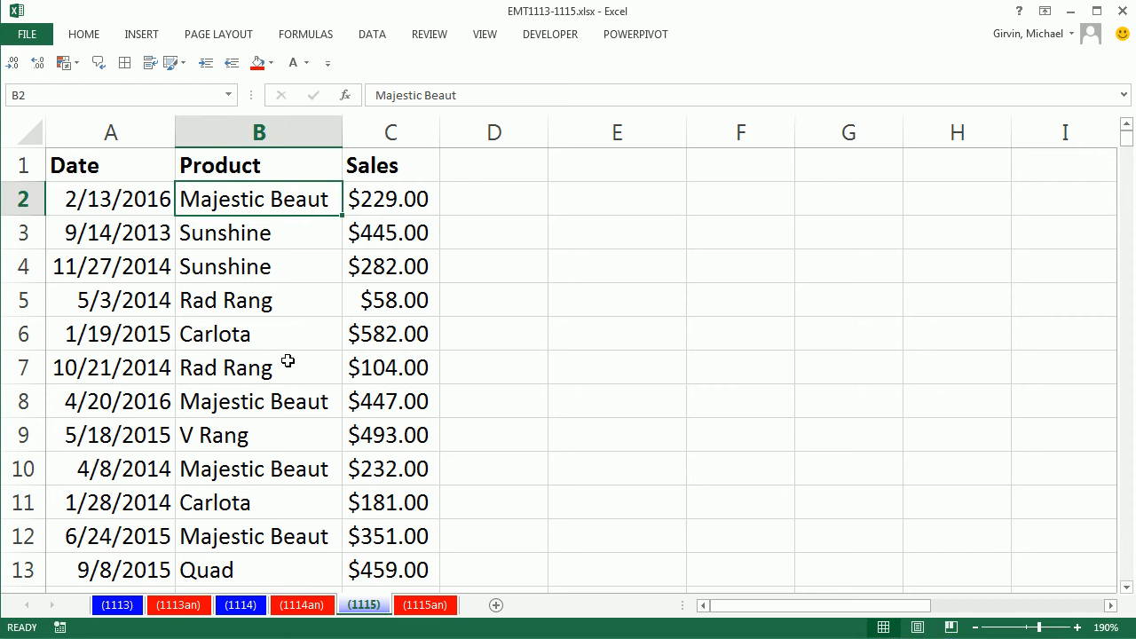
- Highlight repeated Majestic Beaut and Sunshine entries in the sales data
{"action": "left_click", "coordinate": [258, 468]}
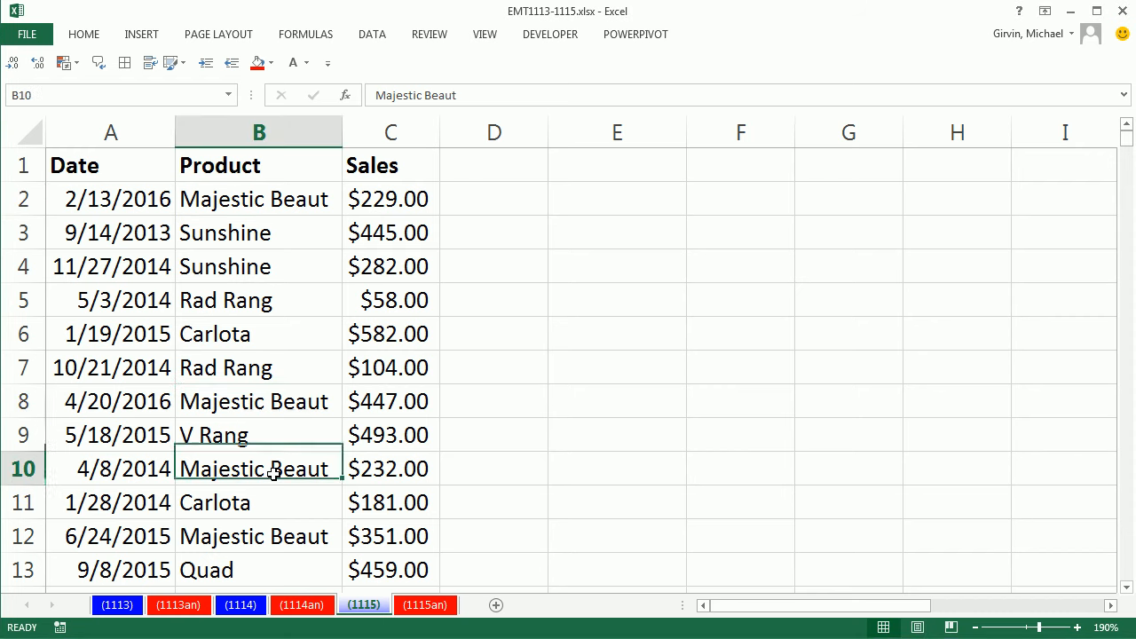
{"action": "left_click", "coordinate": [258, 536]}
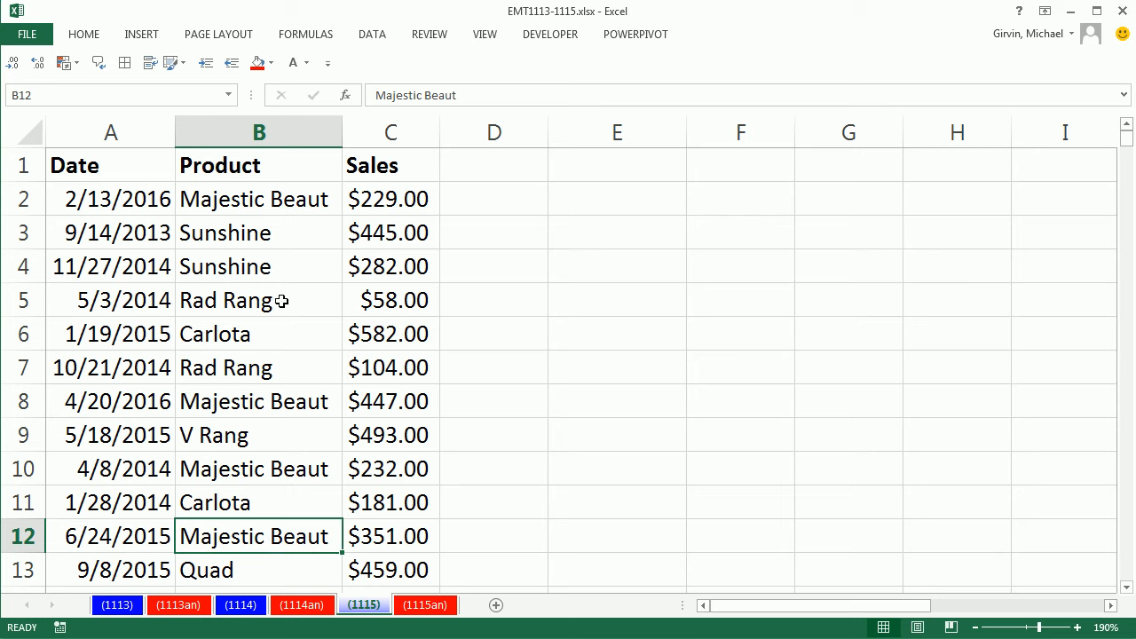
{"action": "left_click", "coordinate": [259, 267]}
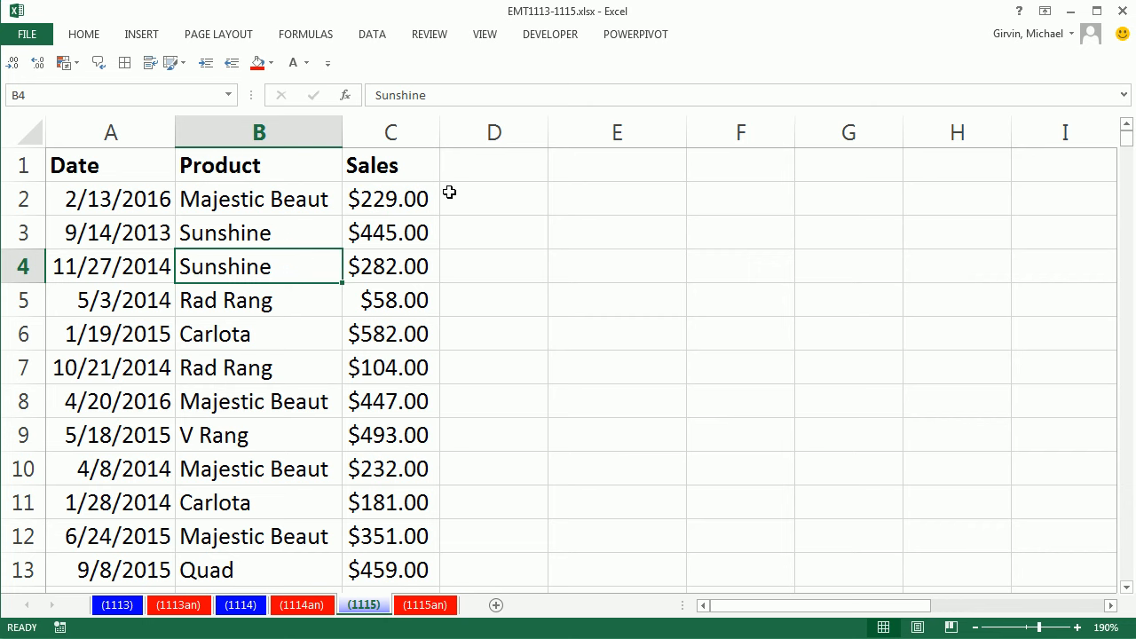
{"action": "mouse_move", "coordinate": [142, 161]}
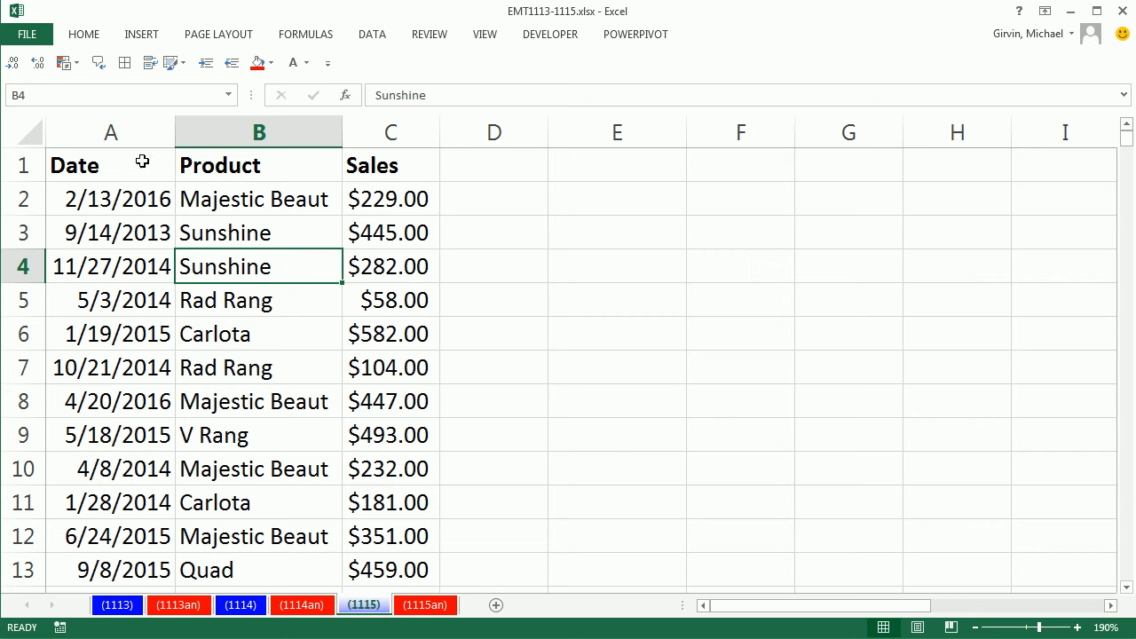
{"action": "mouse_move", "coordinate": [509, 397]}
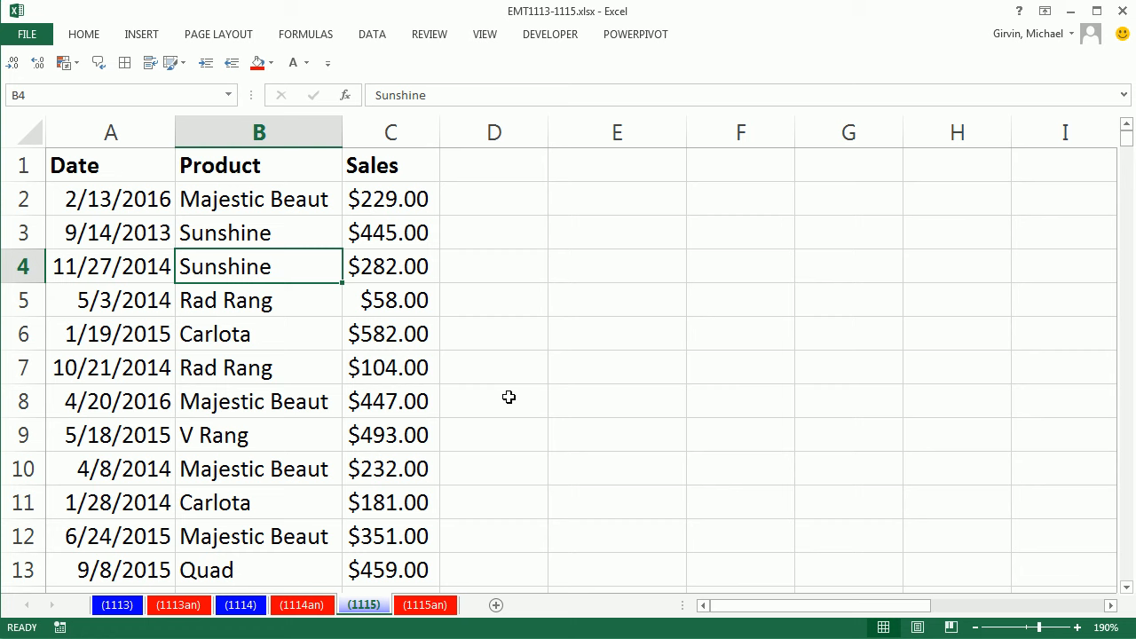
{"action": "mouse_move", "coordinate": [296, 277]}
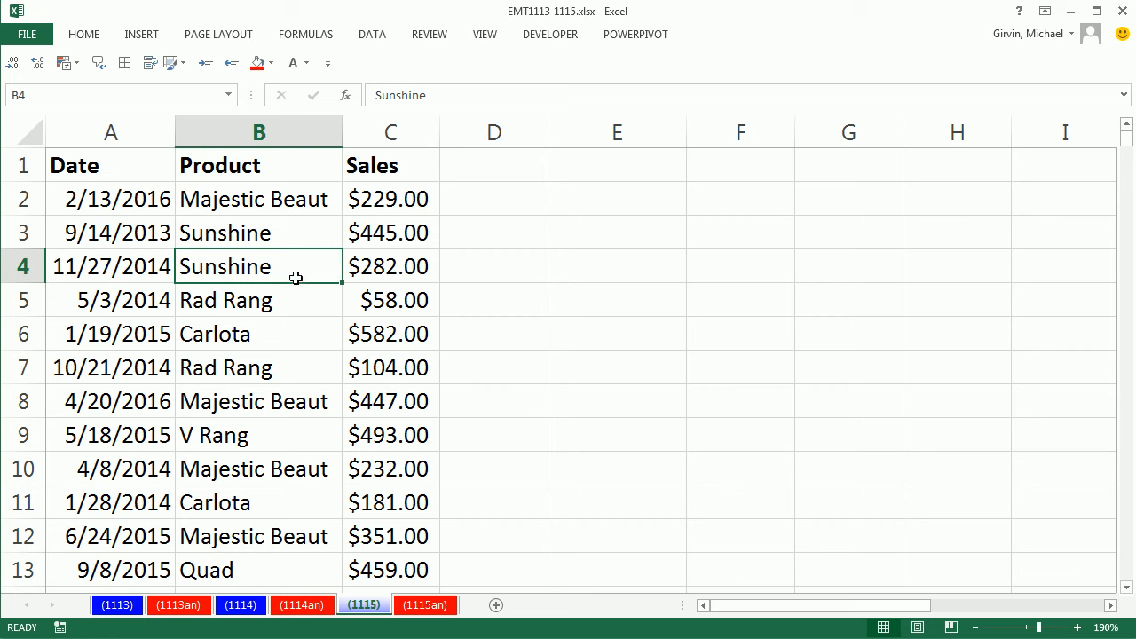
- Insert a PivotTable from the sales data on the existing worksheet at cell E1
{"action": "left_click", "coordinate": [142, 34]}
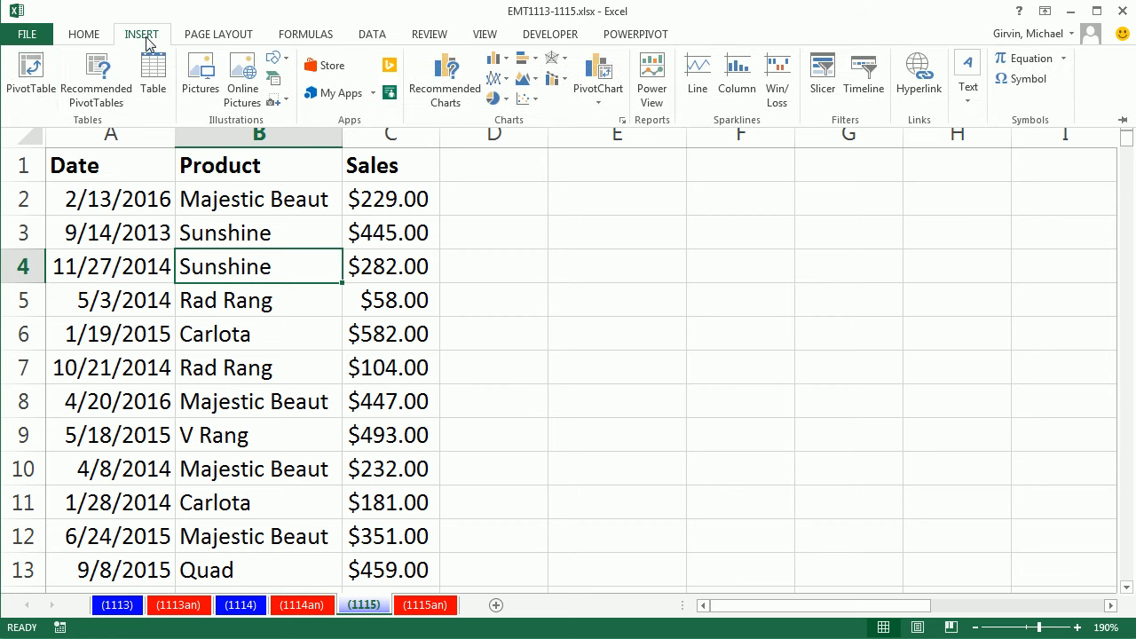
{"action": "left_click", "coordinate": [30, 75]}
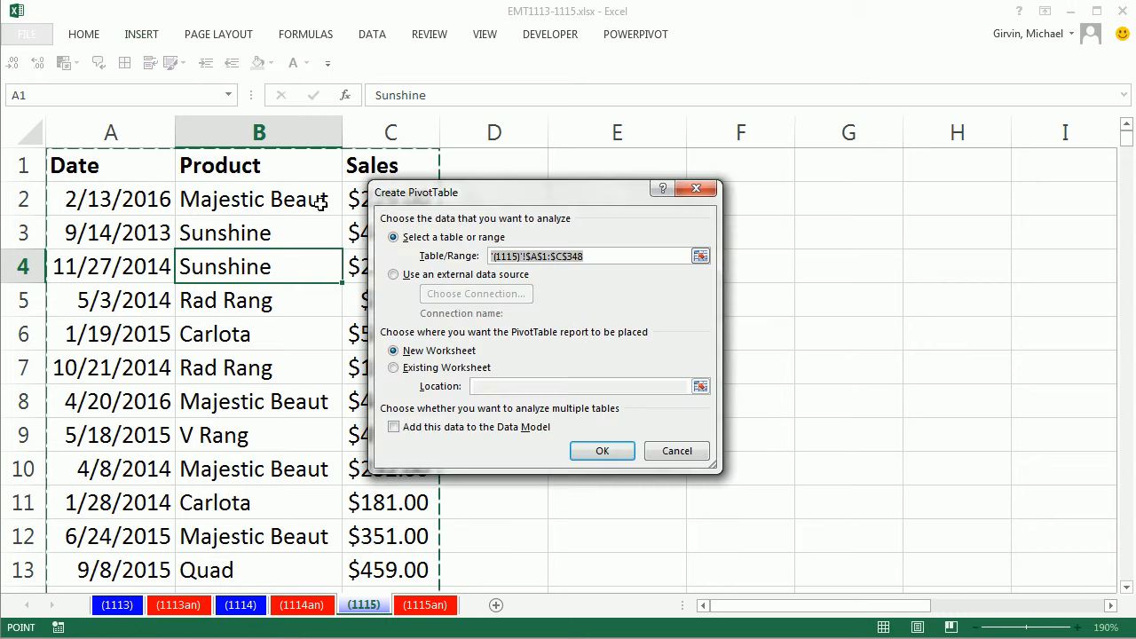
{"action": "left_click", "coordinate": [394, 368]}
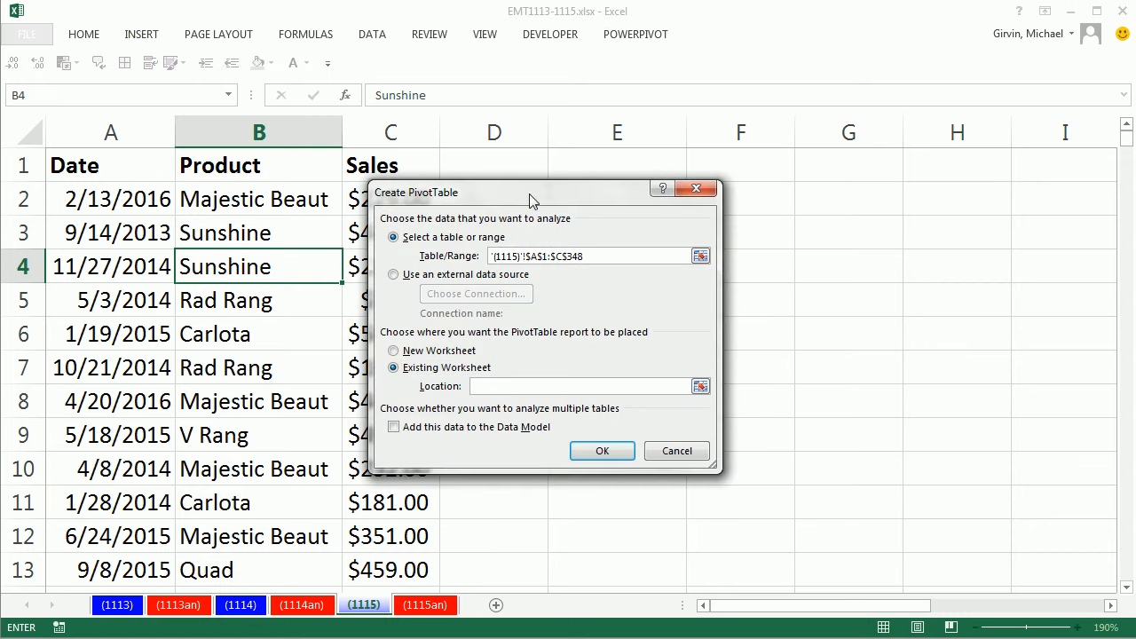
{"action": "left_click", "coordinate": [617, 132]}
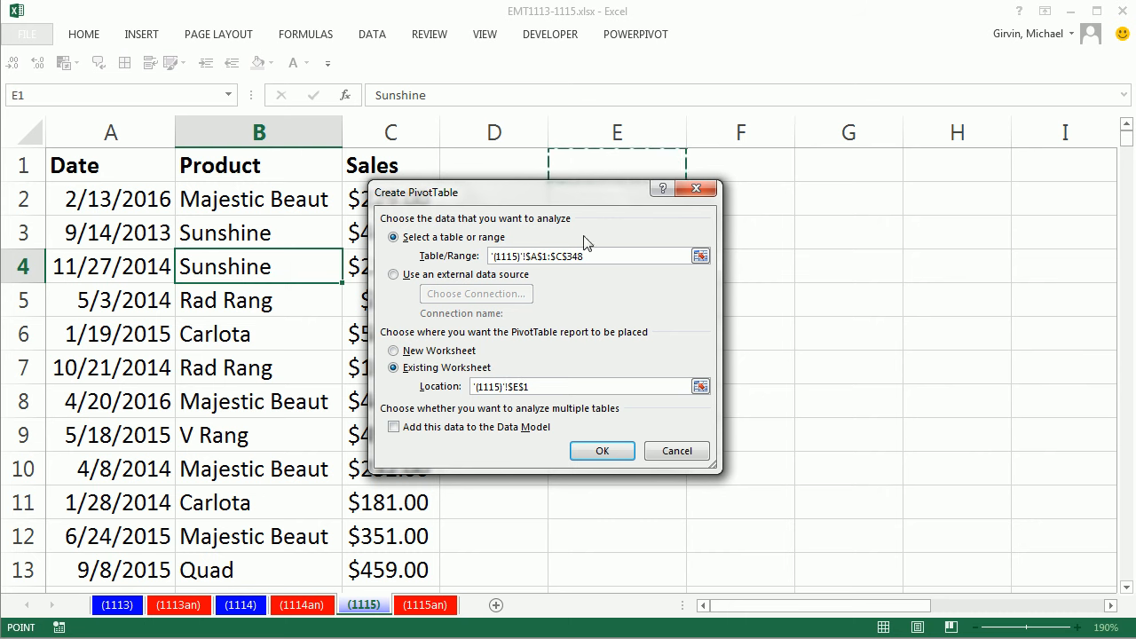
{"action": "left_click", "coordinate": [602, 450]}
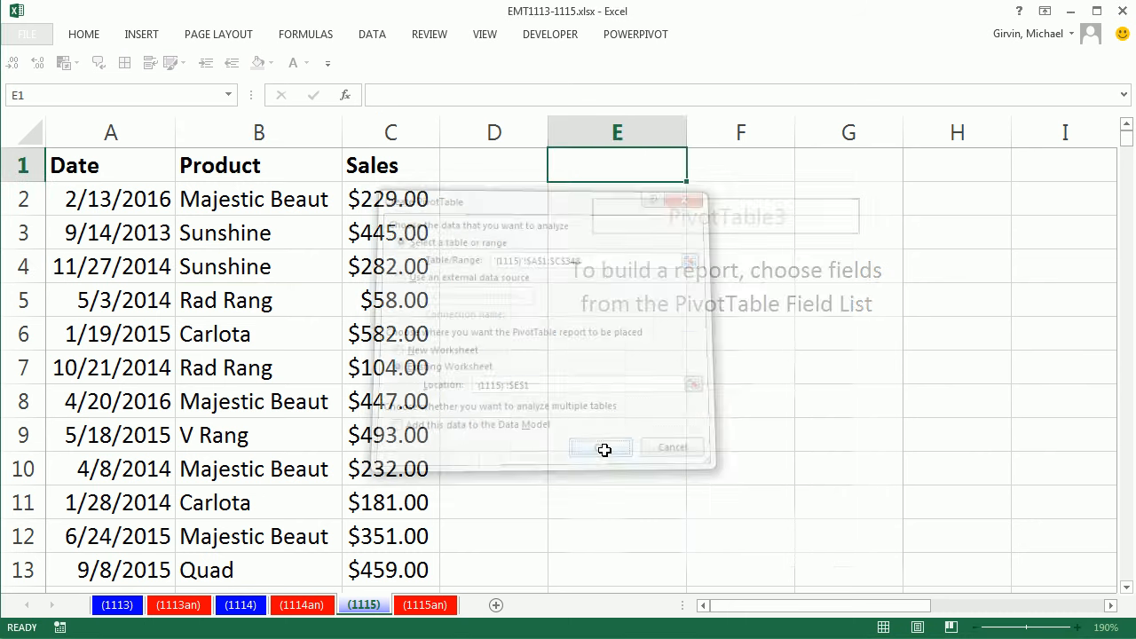
- Add the Product field to ROWS so each product appears once with a Grand Total
{"action": "left_click", "coordinate": [601, 447]}
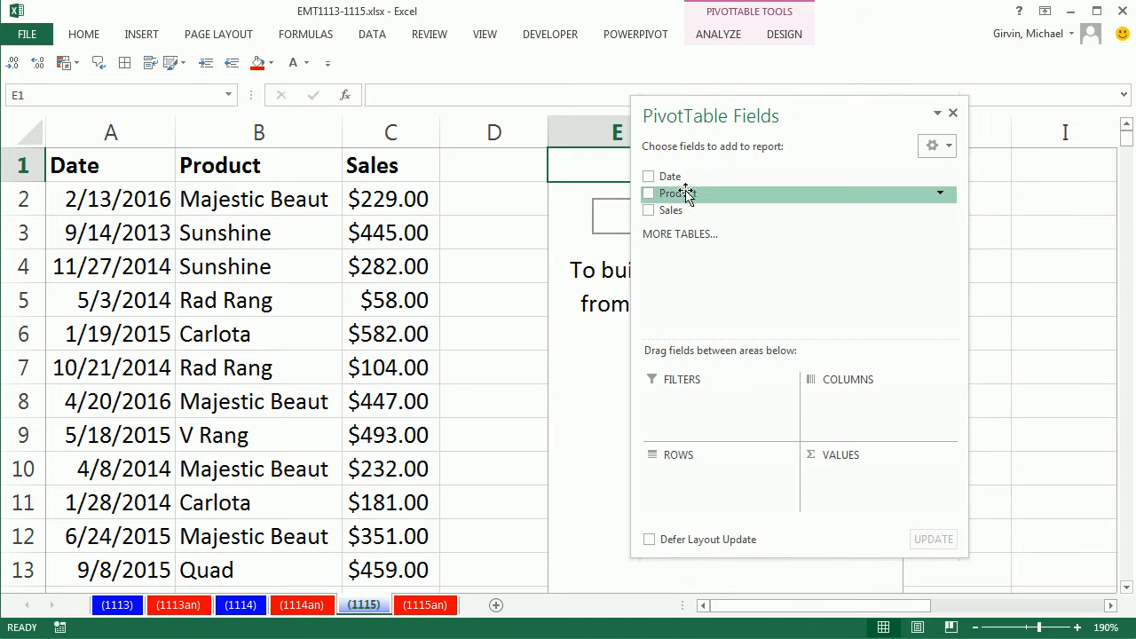
{"action": "left_click_drag", "start_coordinate": [676, 193], "coordinate": [681, 293]}
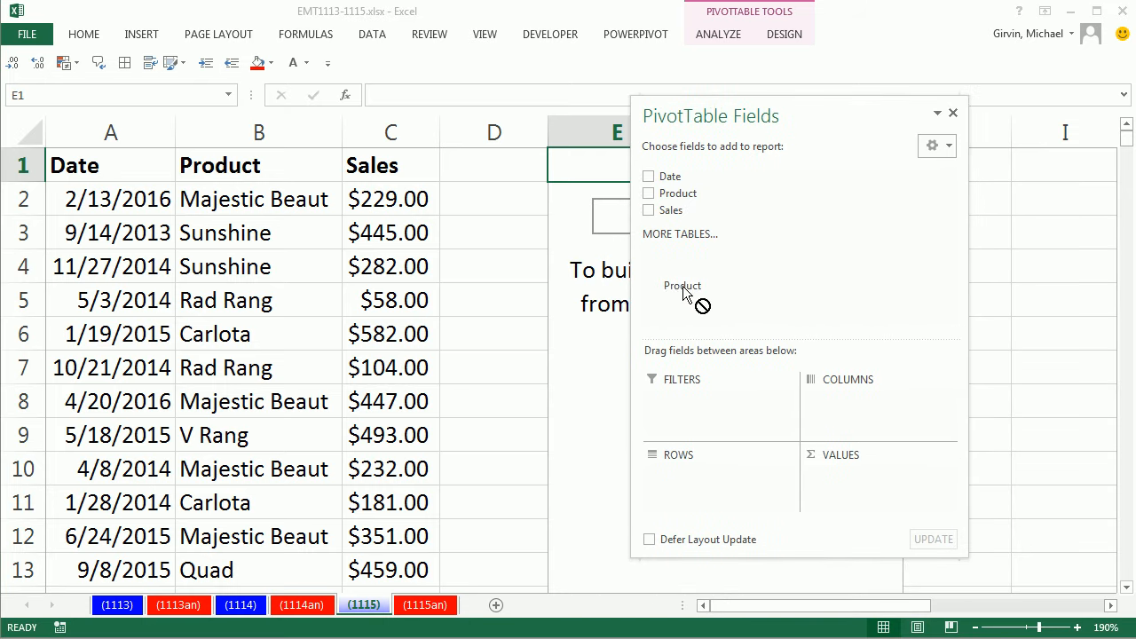
{"action": "left_click_drag", "start_coordinate": [682, 285], "coordinate": [701, 441]}
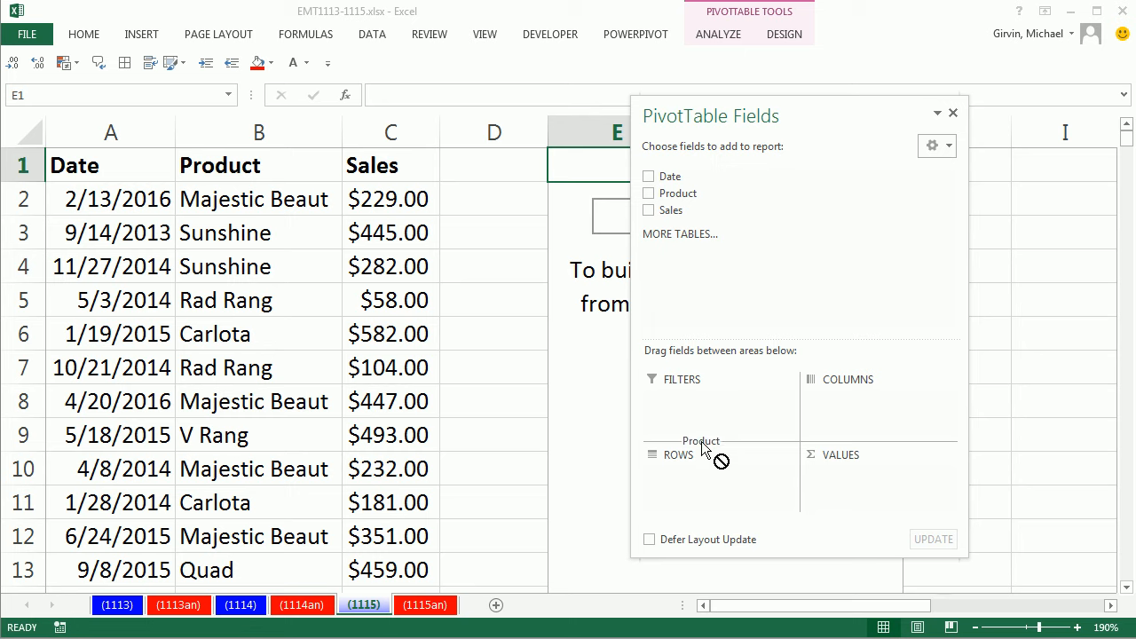
{"action": "left_click", "coordinate": [649, 193]}
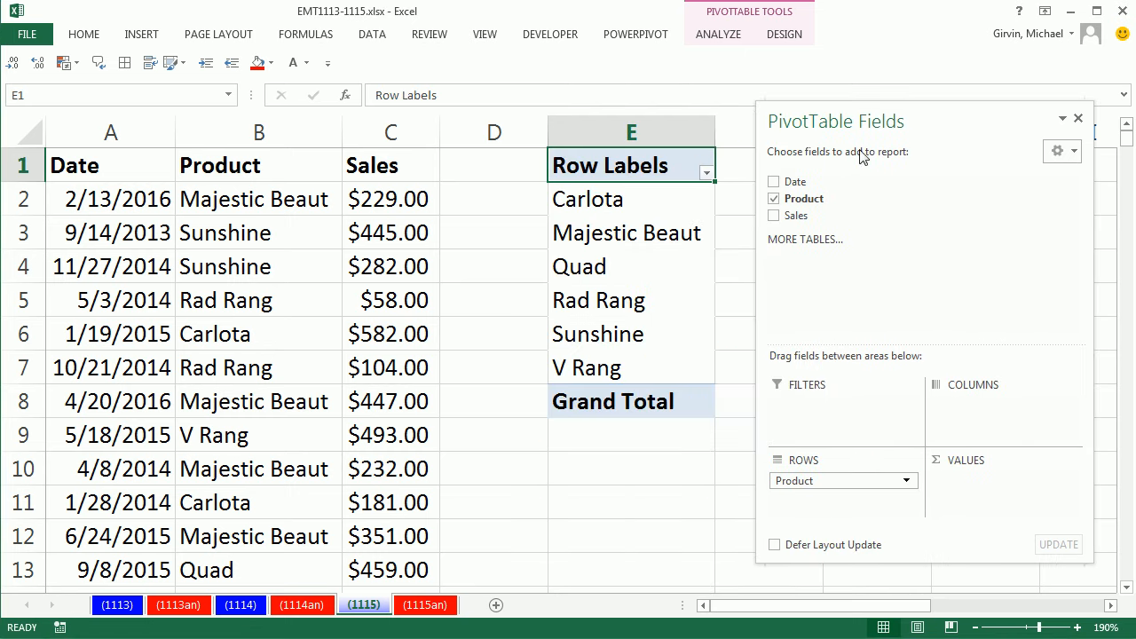
{"action": "mouse_move", "coordinate": [907, 156]}
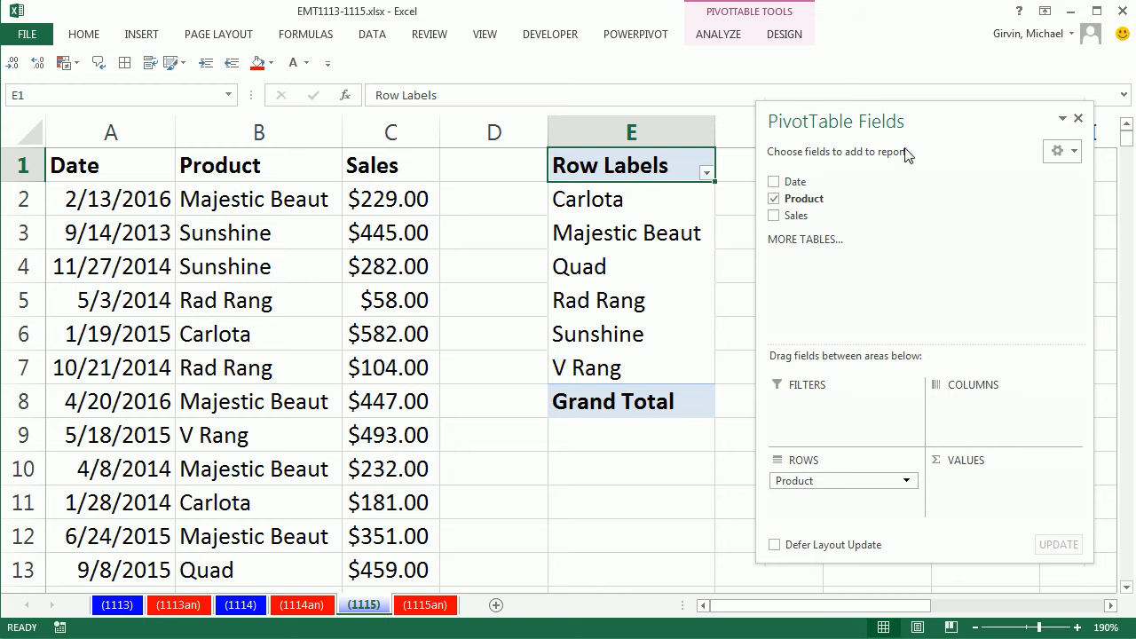
- Add Product to VALUES to count each product, Rad Rang 72 and total 347
{"action": "left_click_drag", "start_coordinate": [835, 121], "coordinate": [236, 129]}
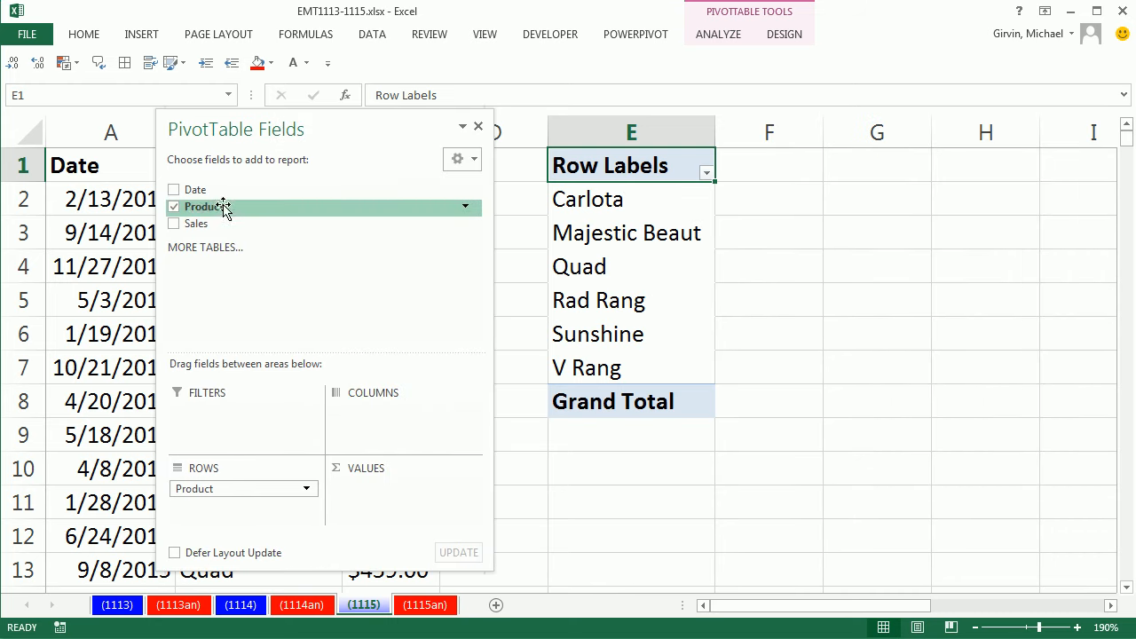
{"action": "left_click_drag", "start_coordinate": [222, 207], "coordinate": [388, 493]}
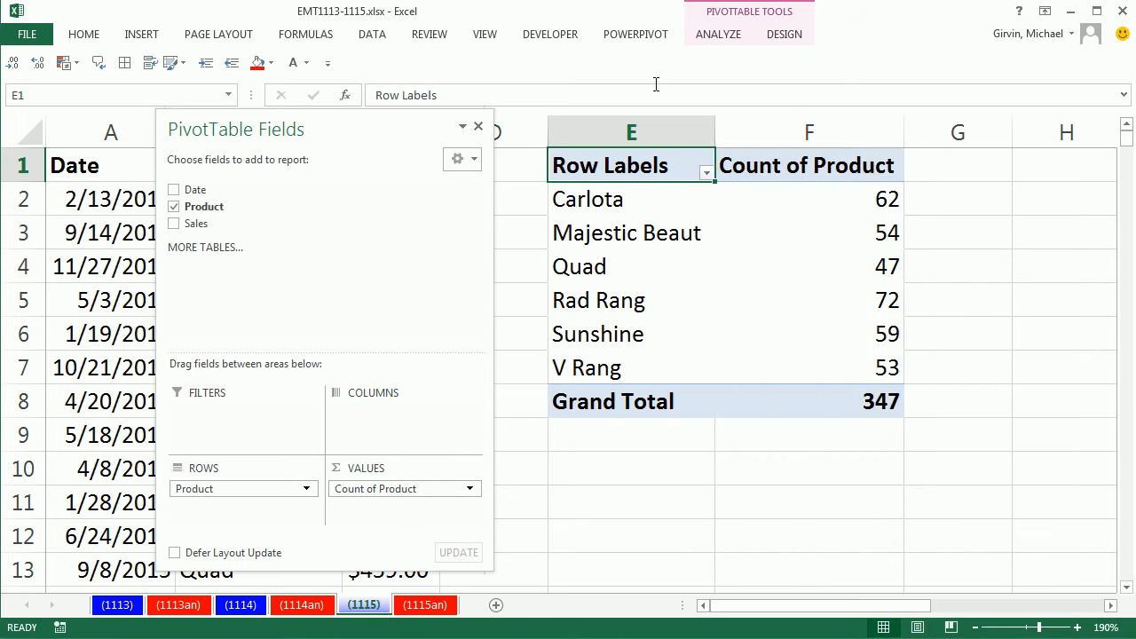
{"action": "mouse_move", "coordinate": [827, 244]}
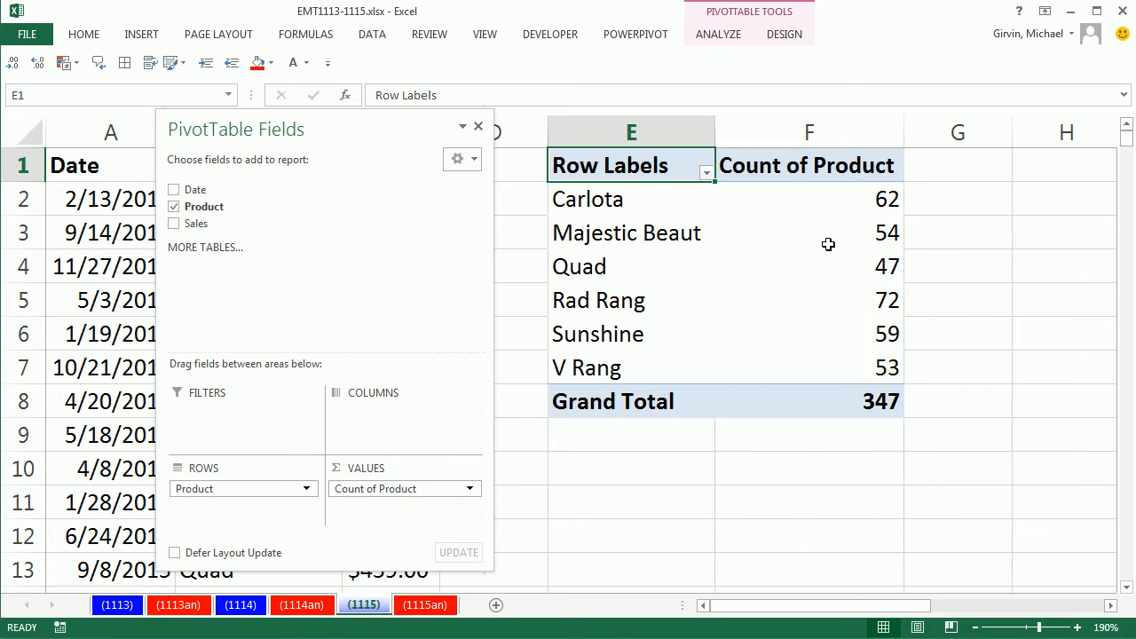
{"action": "mouse_move", "coordinate": [593, 177]}
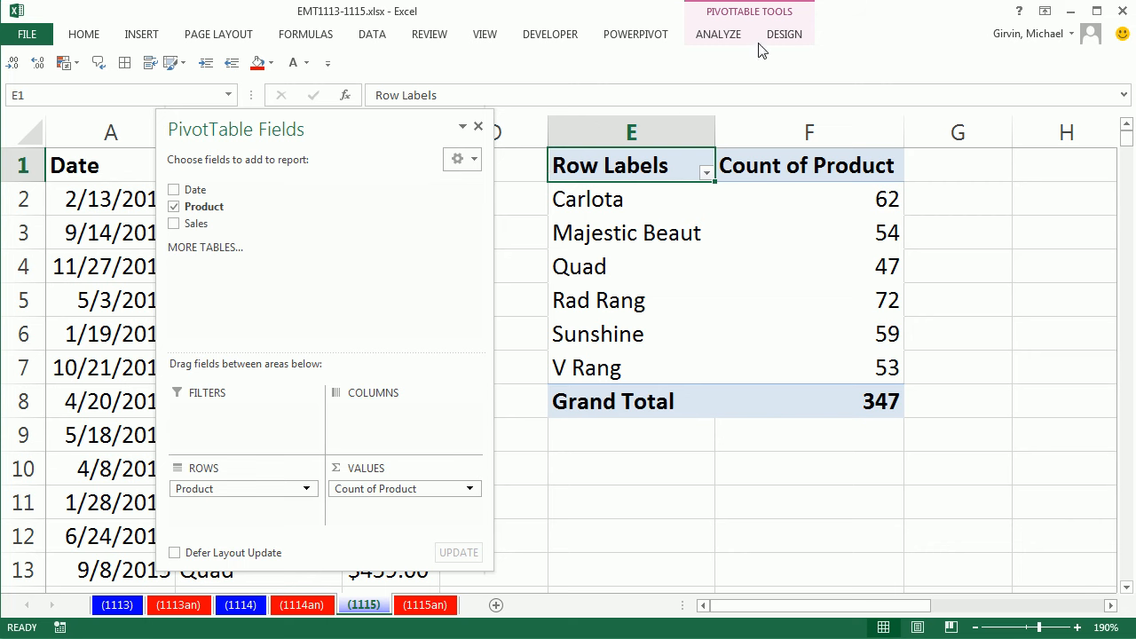
- Switch the PivotTable report layout to tabular form so the header reads Product
{"action": "left_click", "coordinate": [784, 34]}
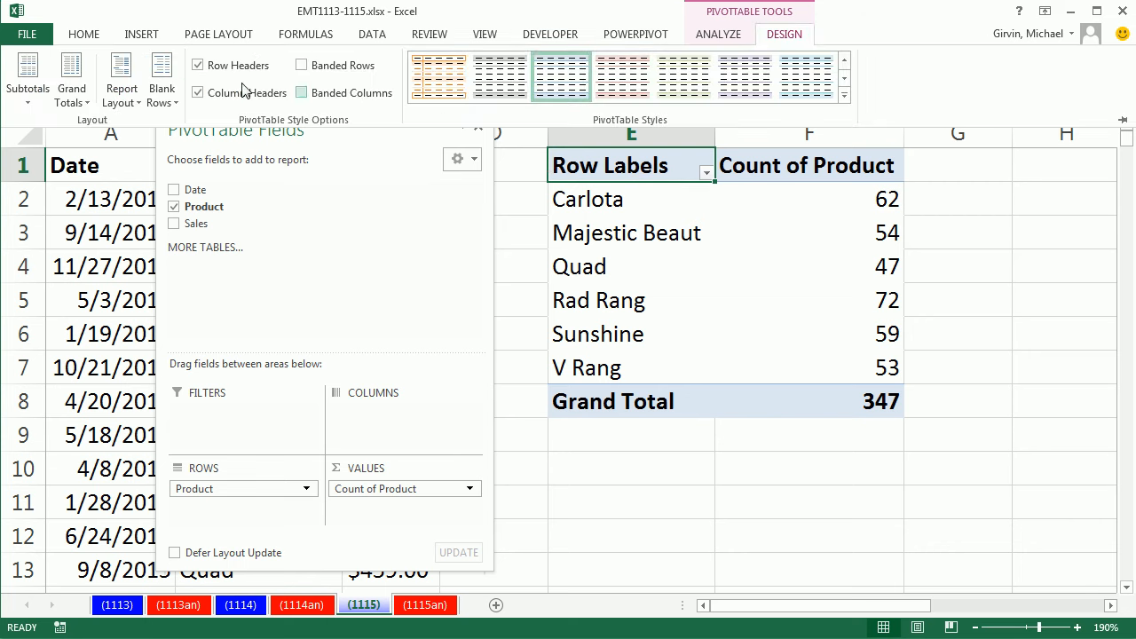
{"action": "left_click", "coordinate": [121, 78]}
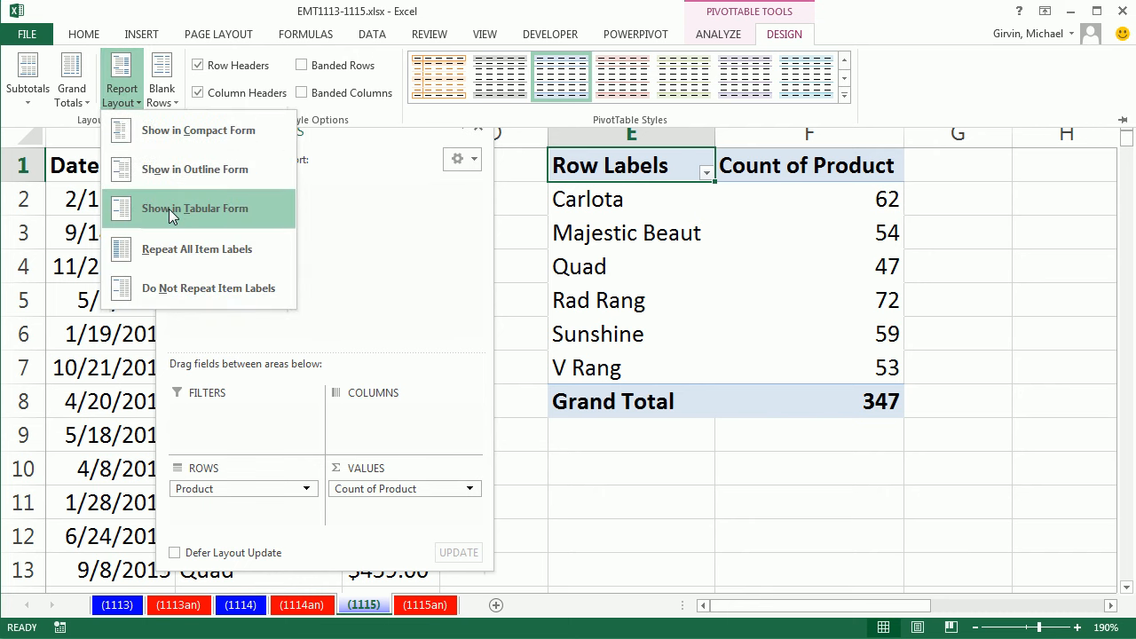
{"action": "left_click", "coordinate": [195, 208]}
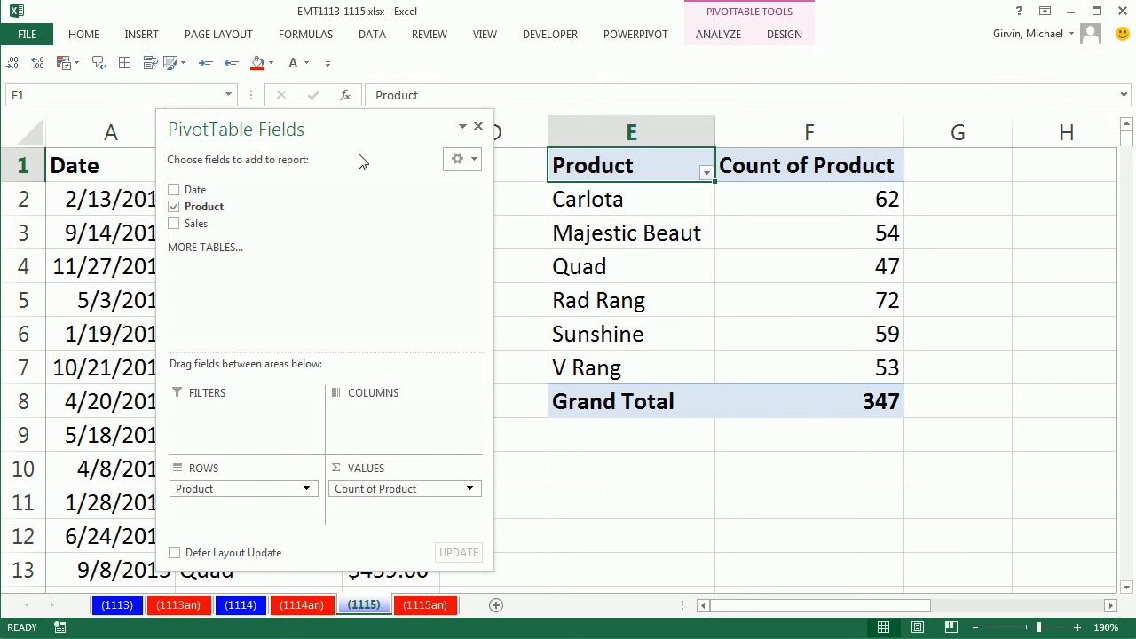
- Deselect the PivotTable so the field list closes and the count table stays visible
{"action": "left_click", "coordinate": [478, 126]}
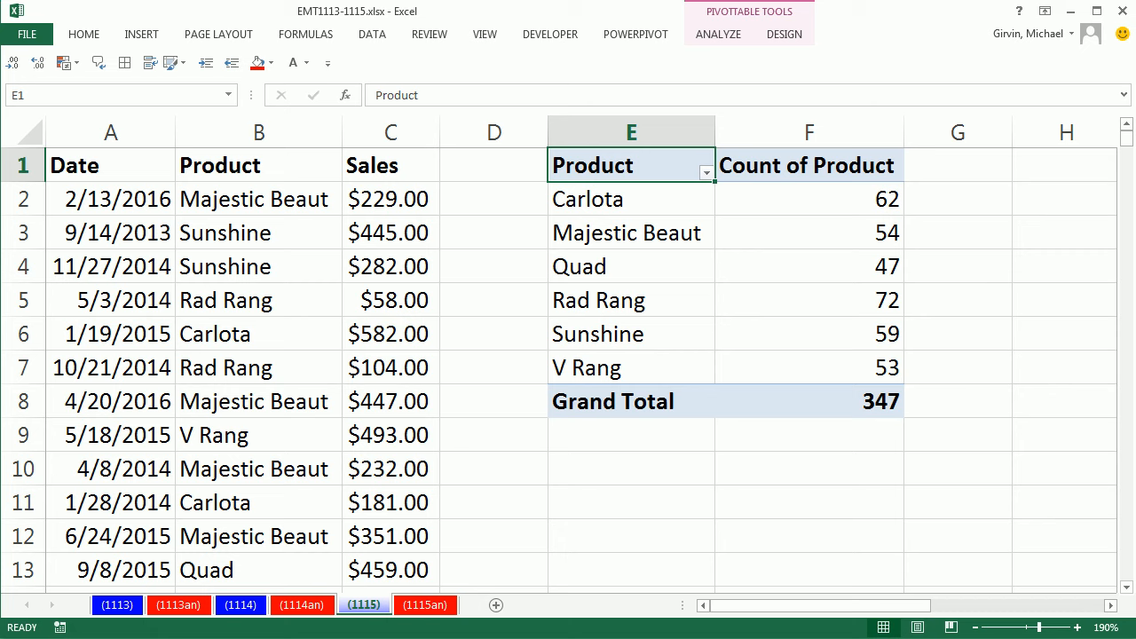
{"action": "mouse_move", "coordinate": [815, 237]}
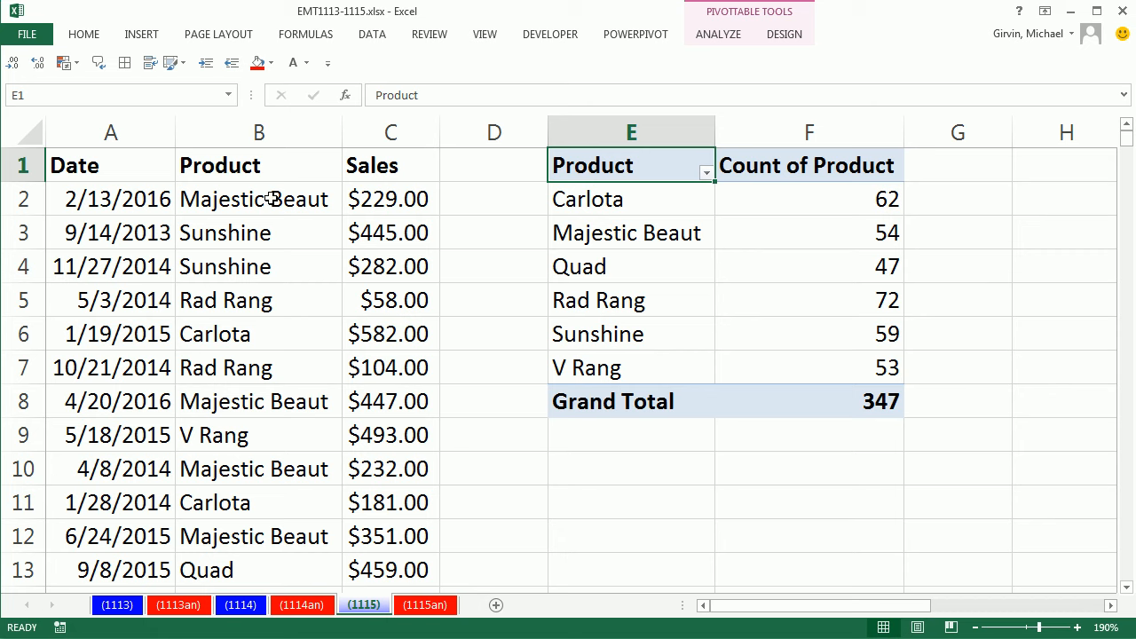
{"action": "mouse_move", "coordinate": [766, 297]}
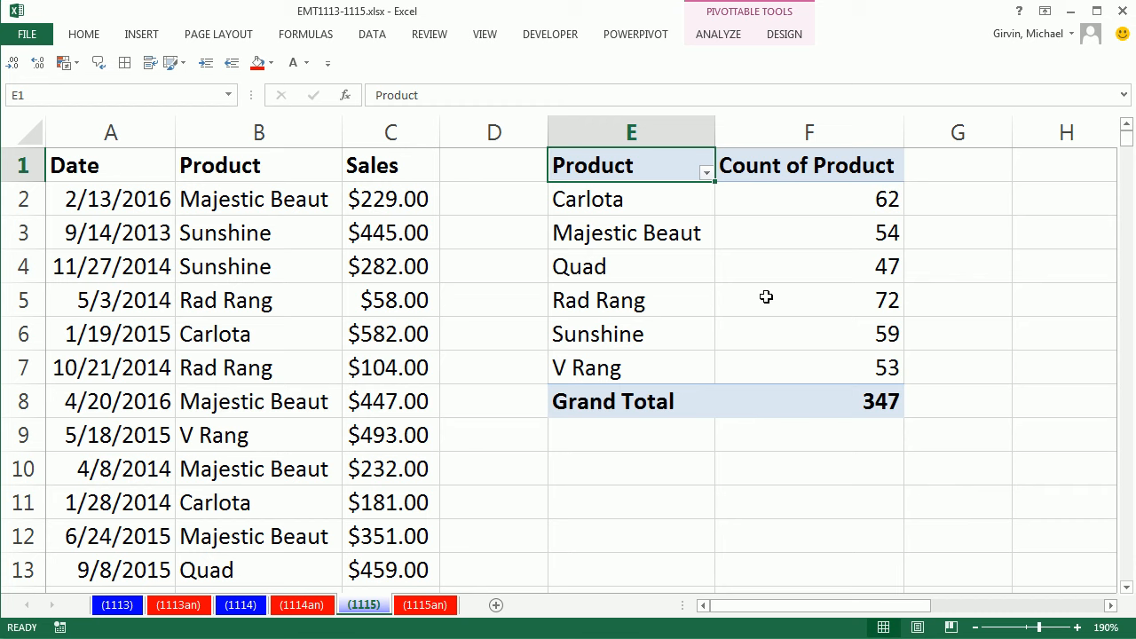
{"action": "mouse_move", "coordinate": [766, 298]}
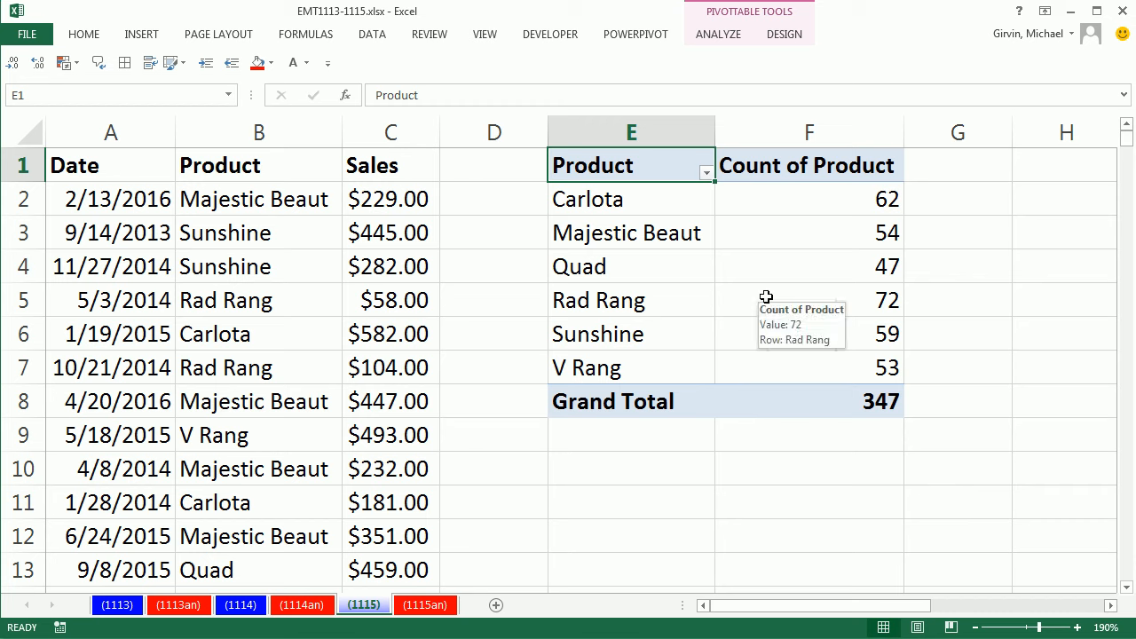